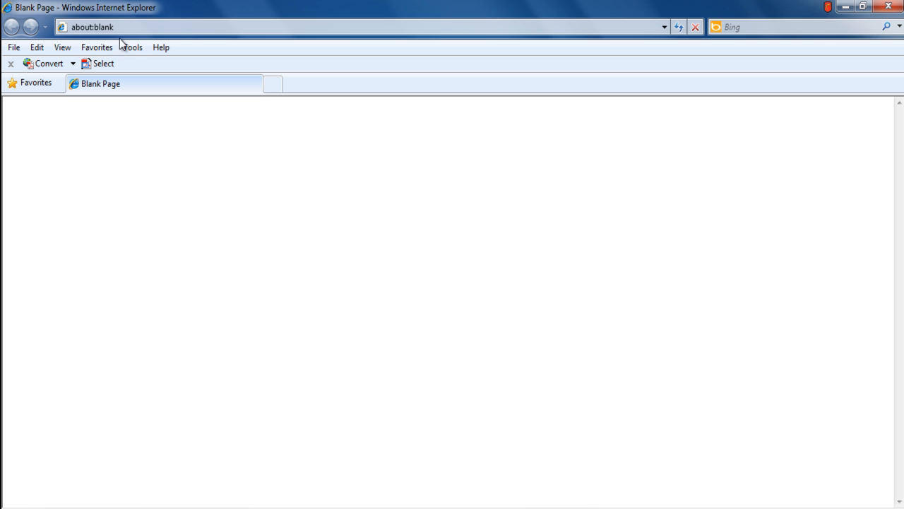
# - Choose Internet Options from Internet Explorer's Tools menu
pyautogui.click(132, 48)
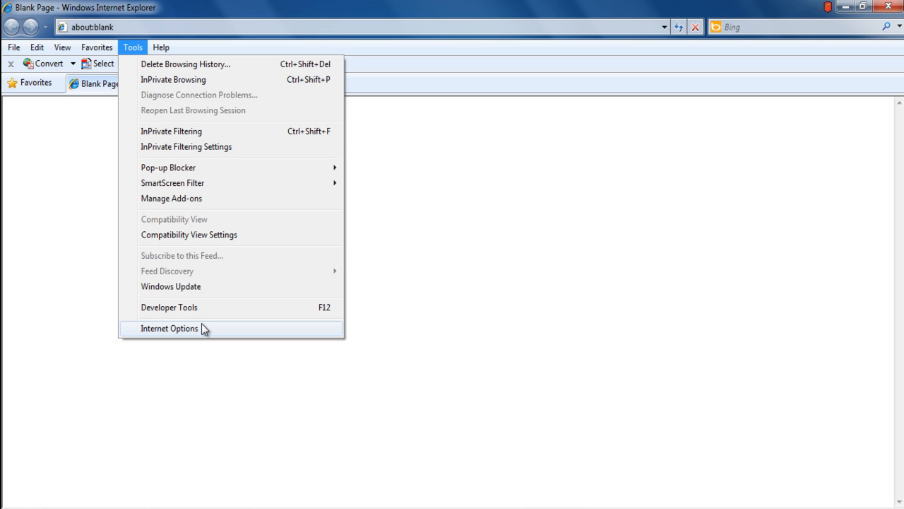
pyautogui.click(168, 327)
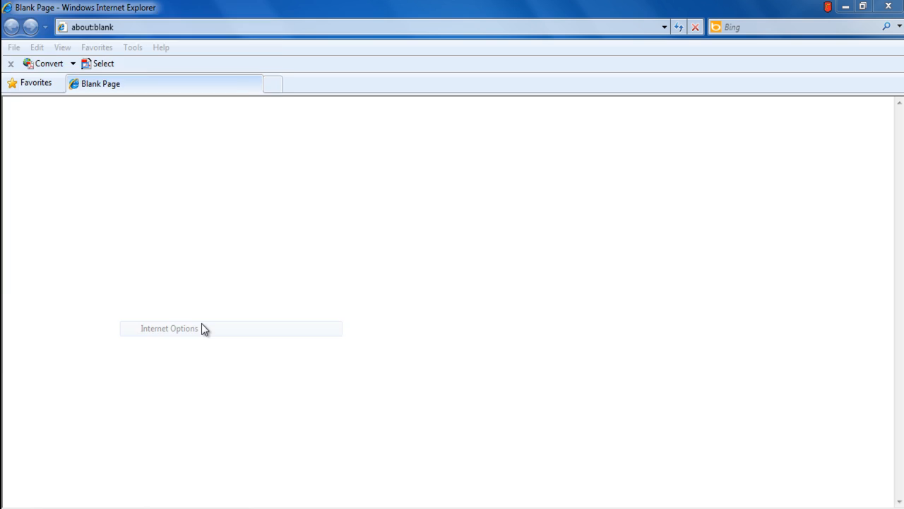
pyautogui.click(169, 328)
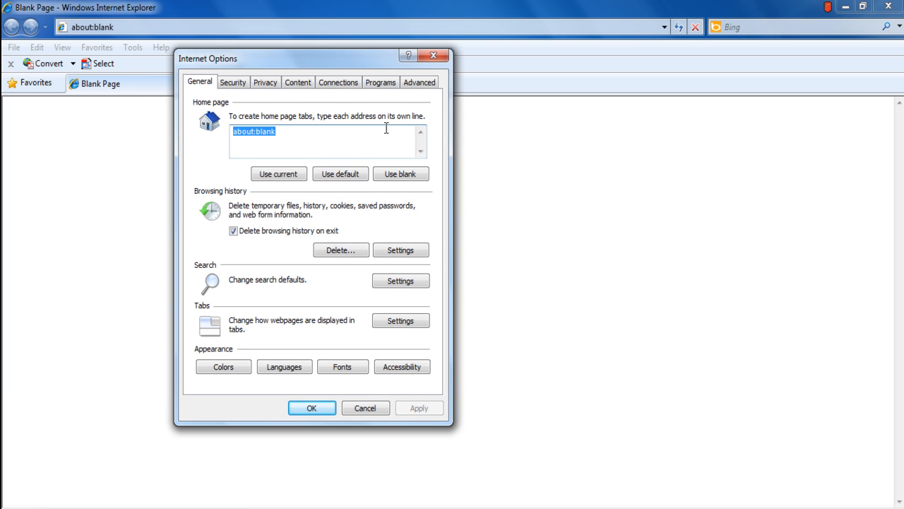
pyautogui.moveTo(377, 155)
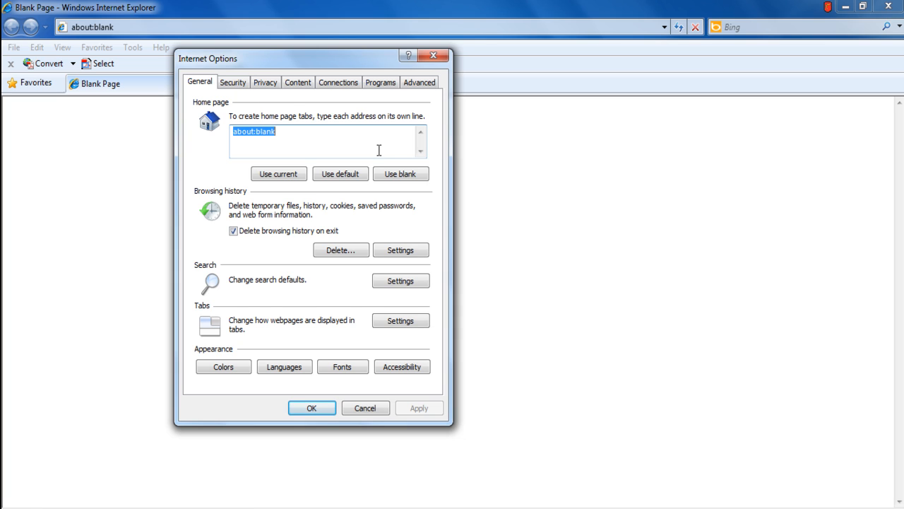
pyautogui.write('www.google.co')
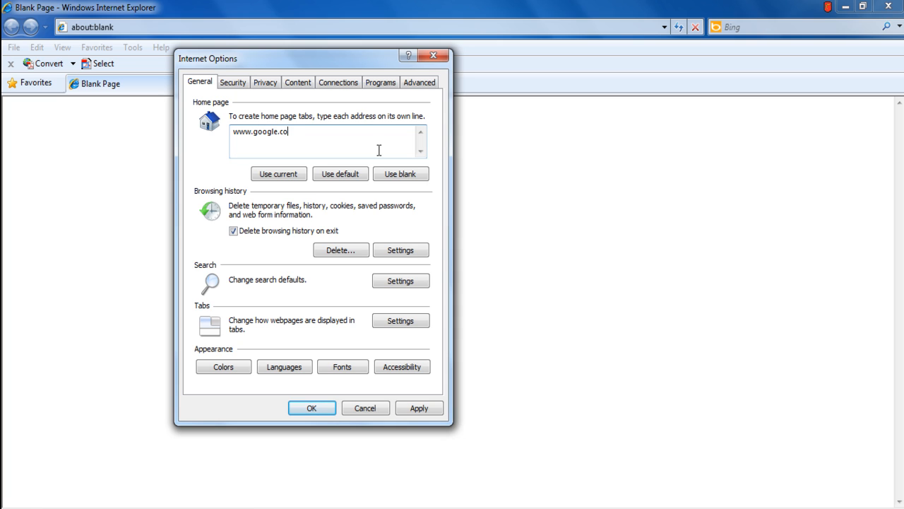
pyautogui.write('m/')
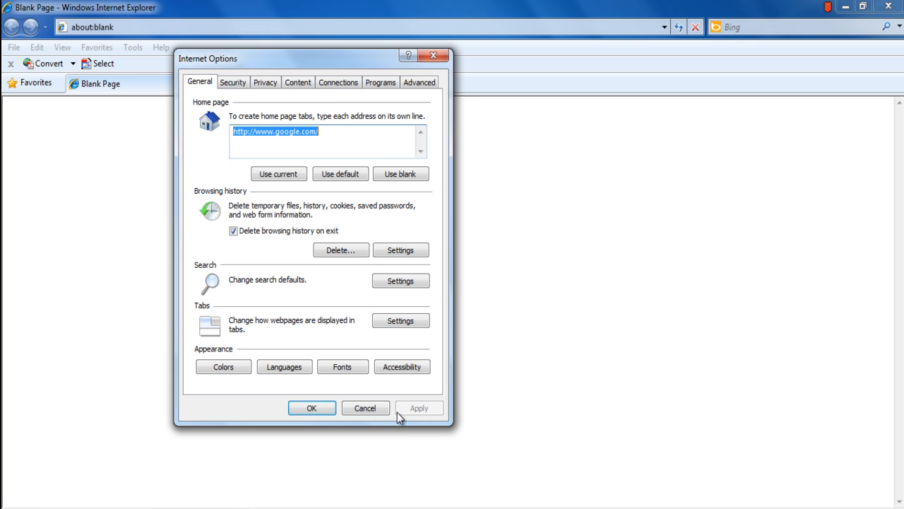
pyautogui.click(13, 47)
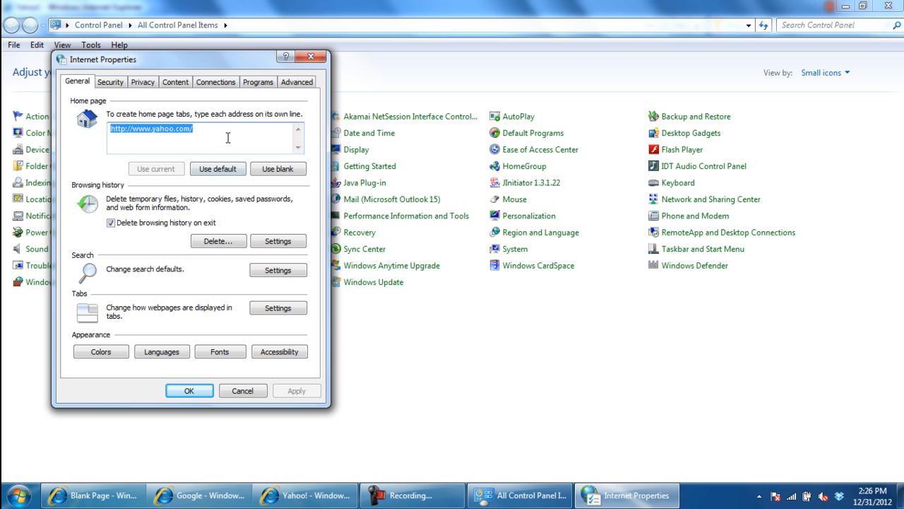
# - Cancel Control Panel's settings, switch to the Yahoo! window, and run inetcpl.cpl
pyautogui.click(189, 390)
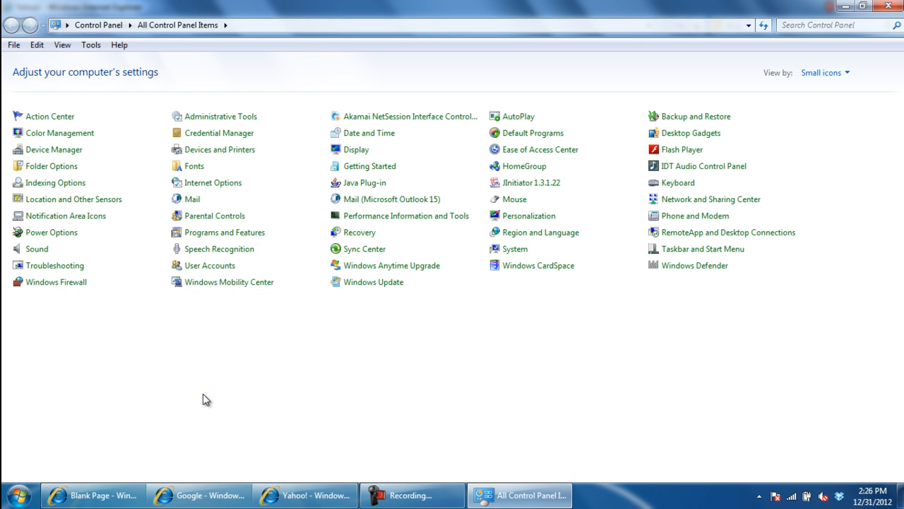
pyautogui.click(305, 495)
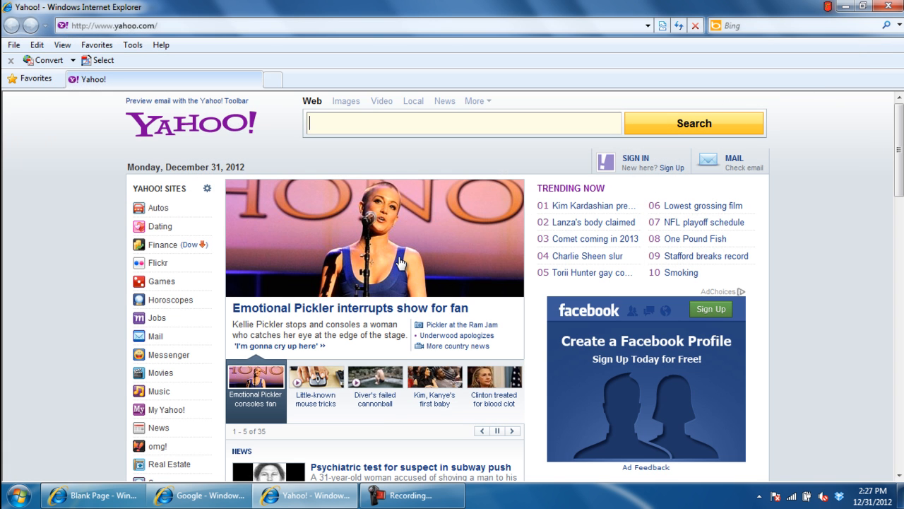
pyautogui.write('inetcpl.cpl')
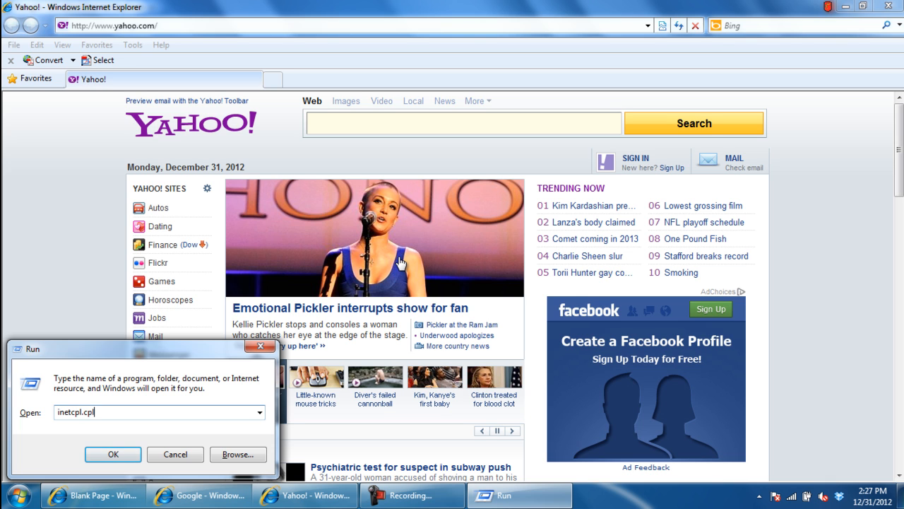
pyautogui.click(112, 453)
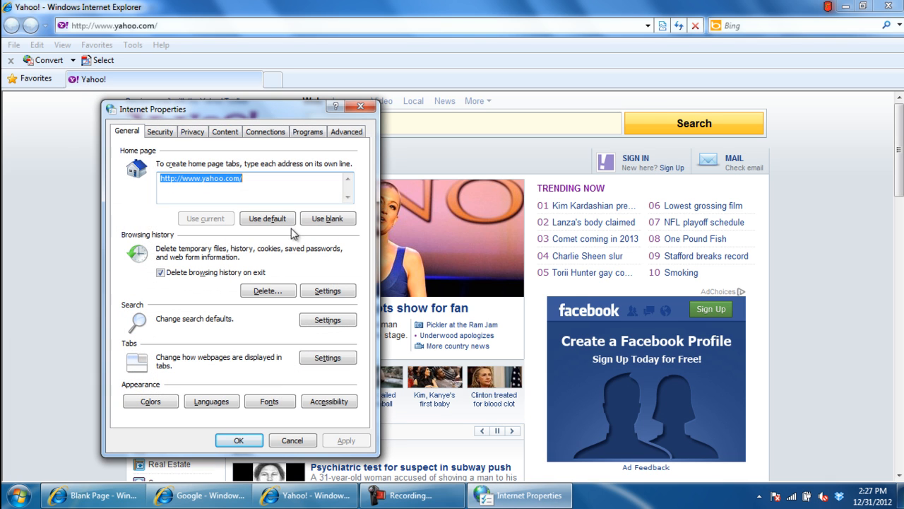